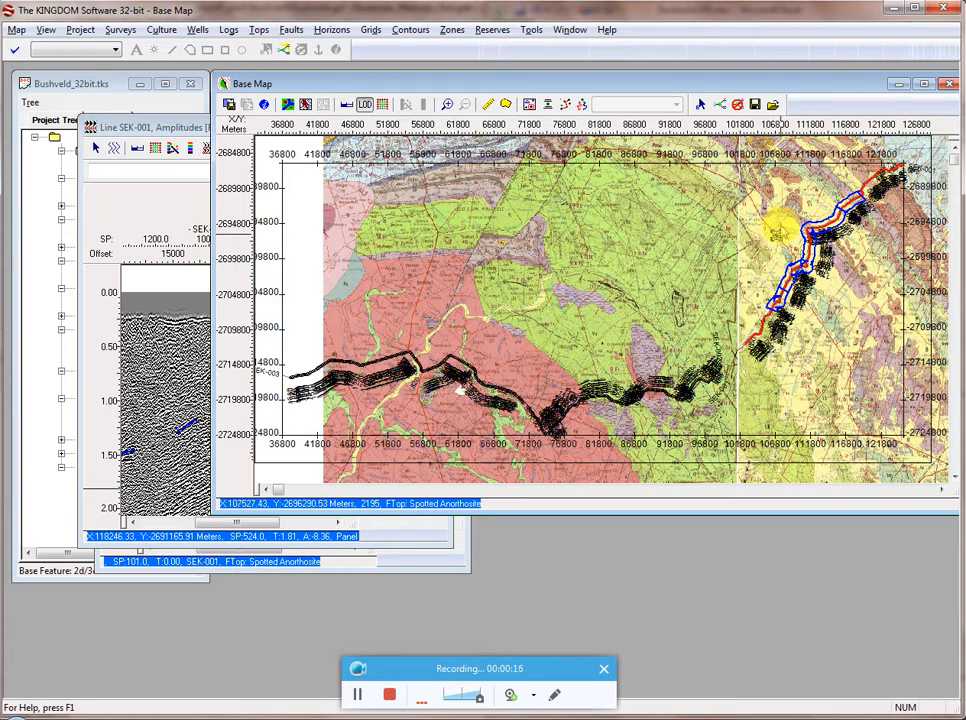
pyautogui.moveTo(780, 236)
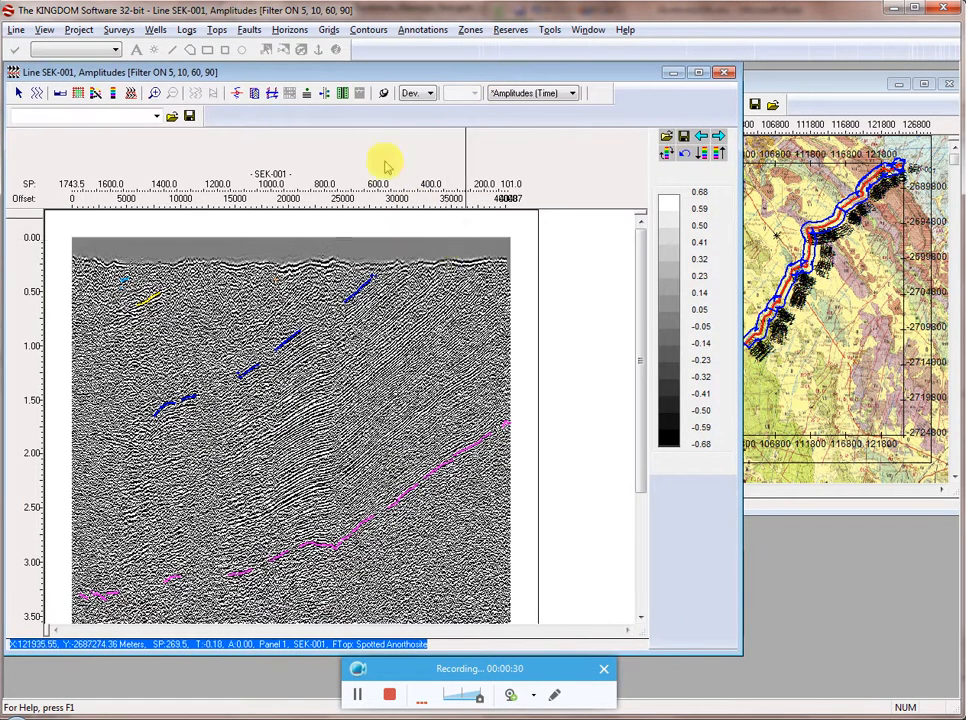
pyautogui.moveTo(528, 188)
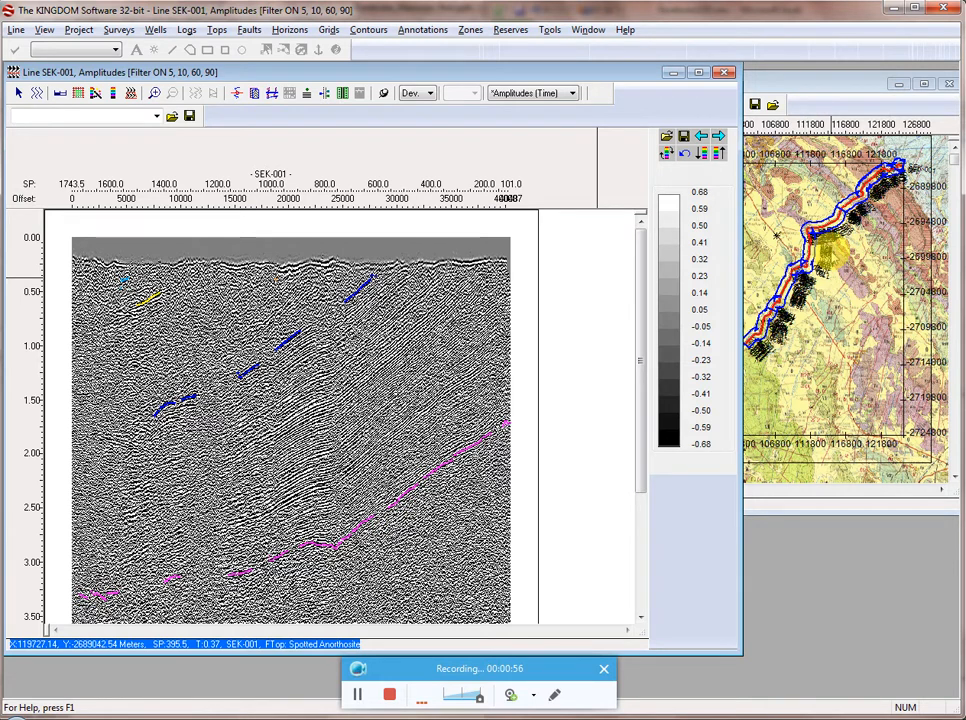
pyautogui.moveTo(436, 58)
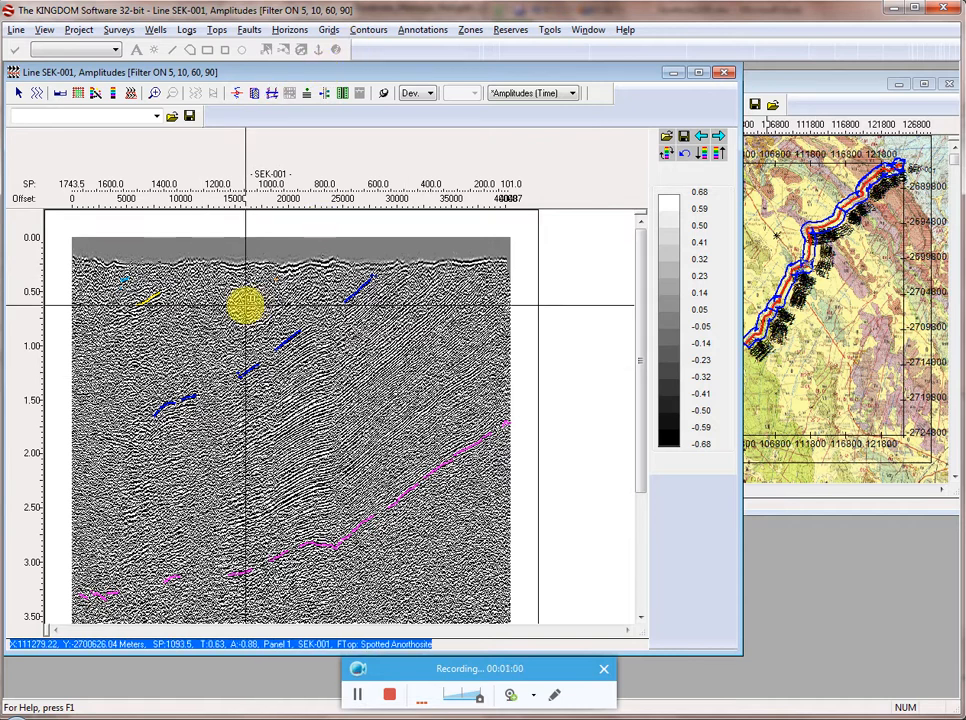
# Step: Bring up Borehole Display Options from the Wells menu for line SEX-001
pyautogui.click(156, 30)
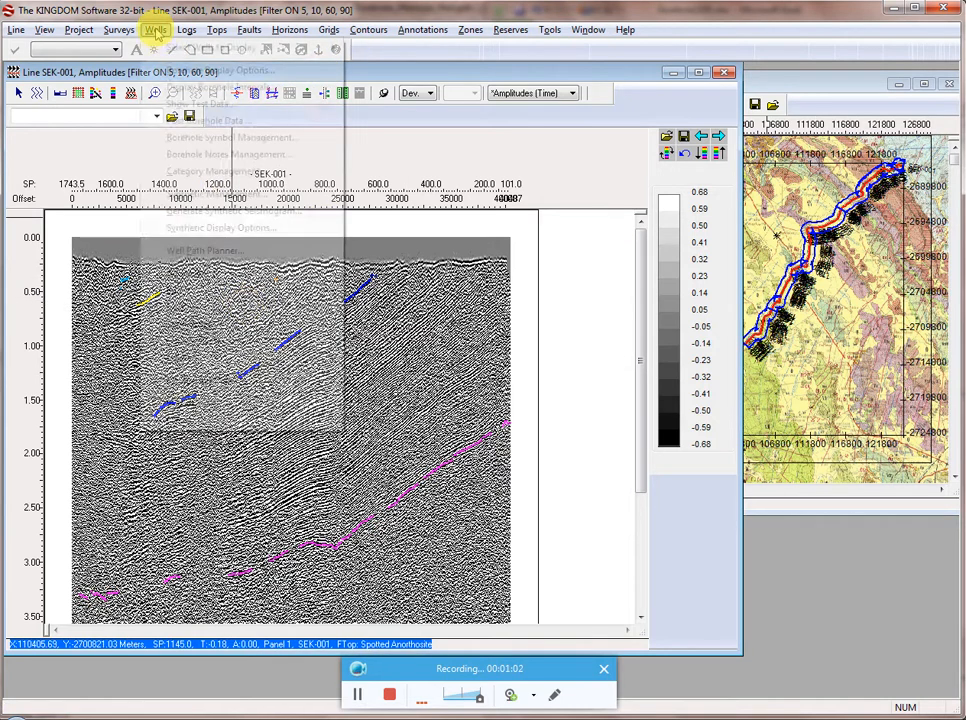
pyautogui.click(156, 30)
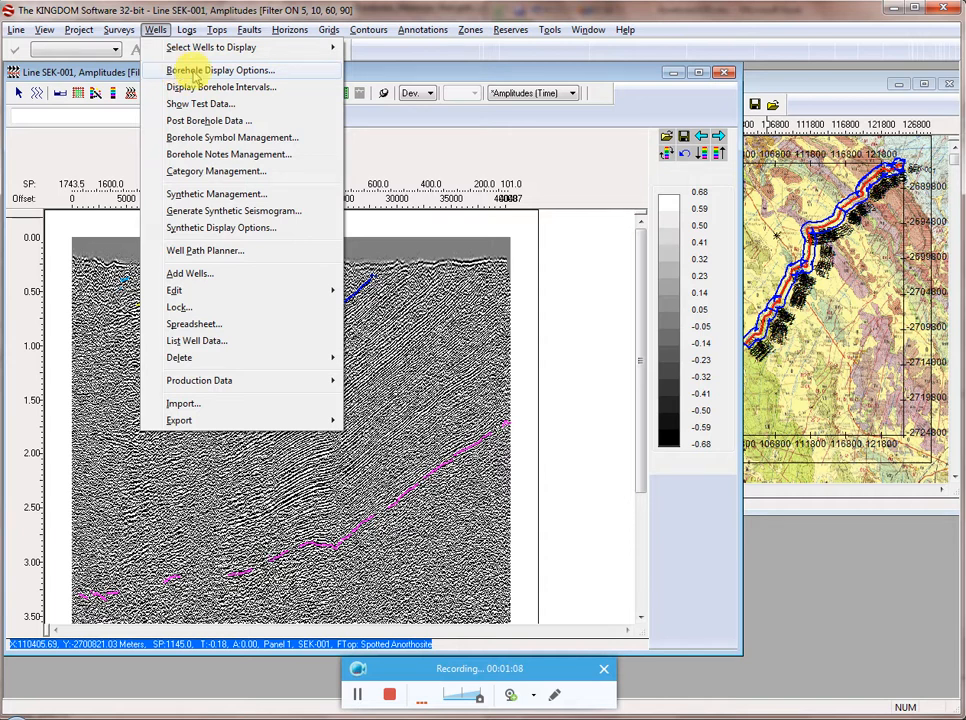
pyautogui.click(220, 70)
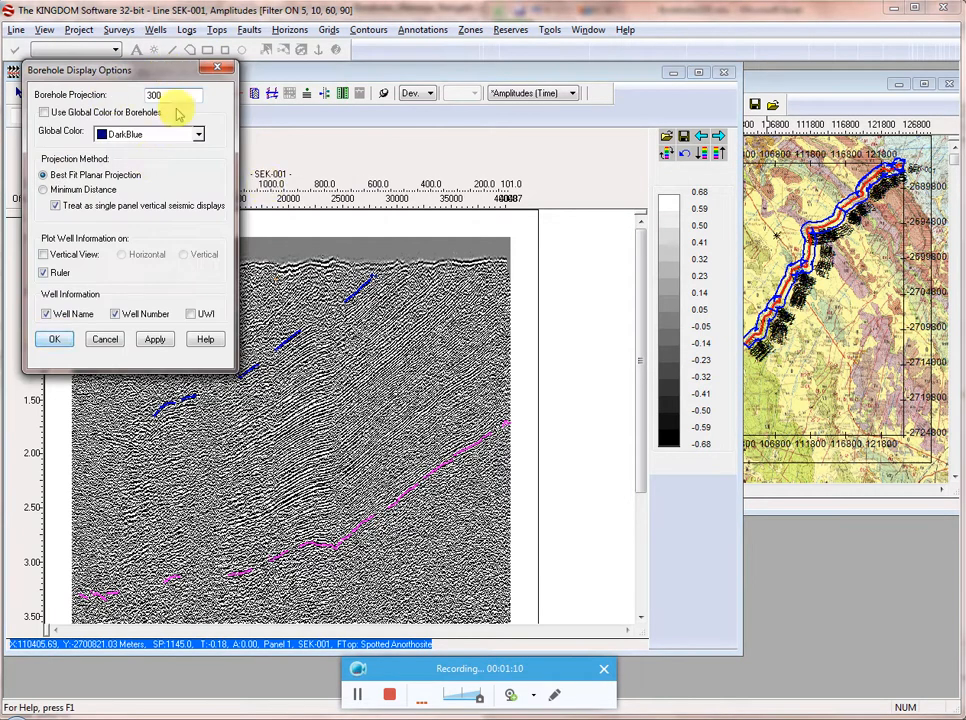
pyautogui.moveTo(156, 152)
pyautogui.write('1')
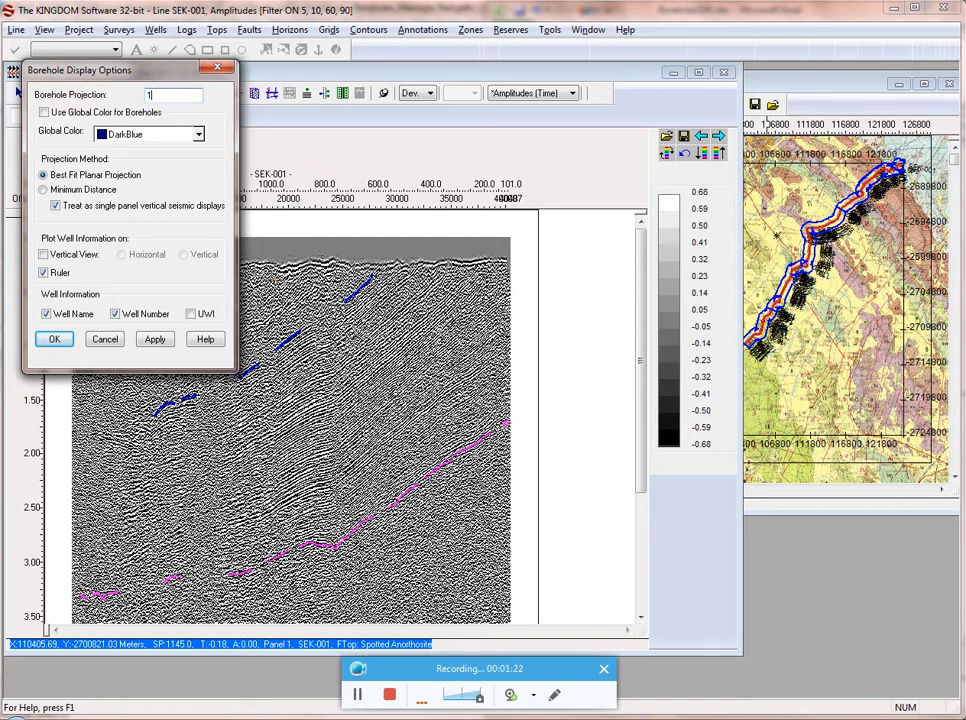
# Step: Try borehole projection distances of 10000 and 5000, then cancel the dialog
pyautogui.write('0000')
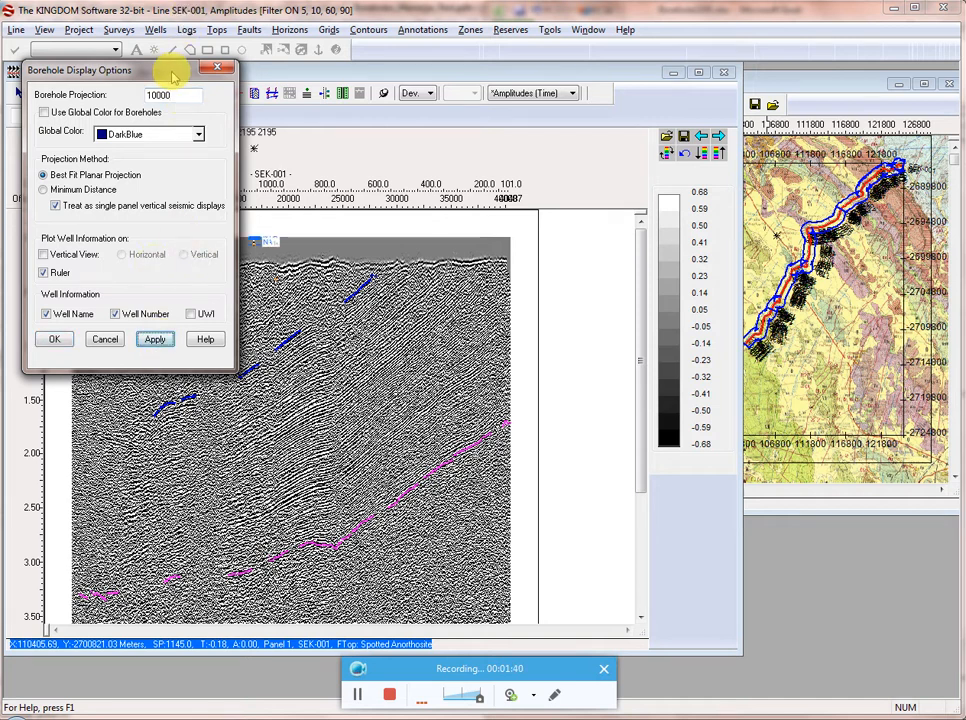
pyautogui.moveTo(130, 68); pyautogui.dragTo(76, 52)
pyautogui.write('5000')
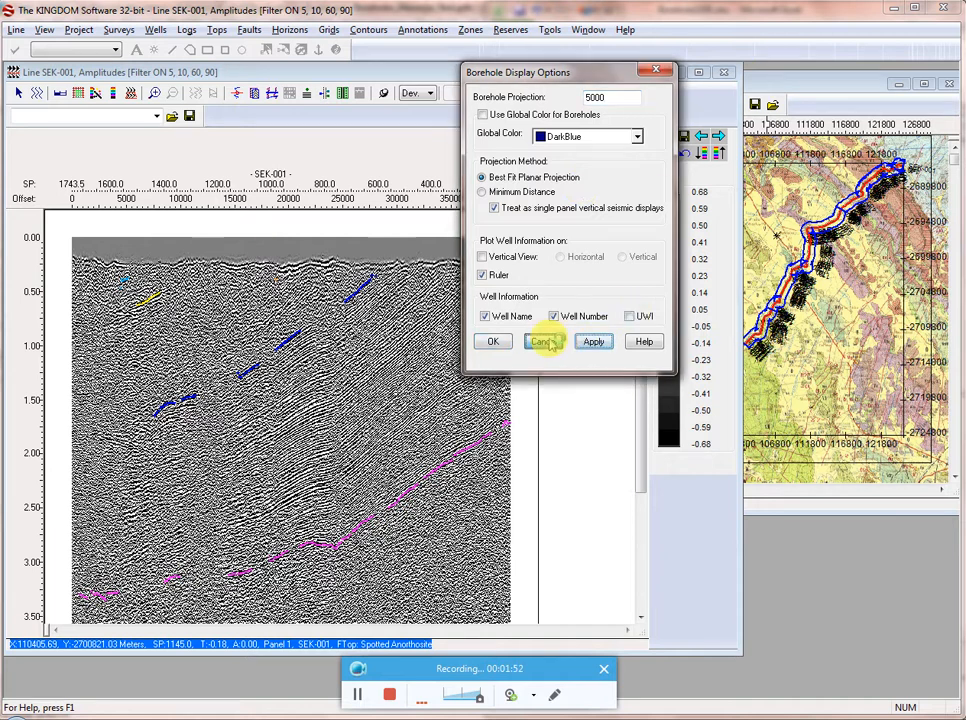
pyautogui.click(544, 340)
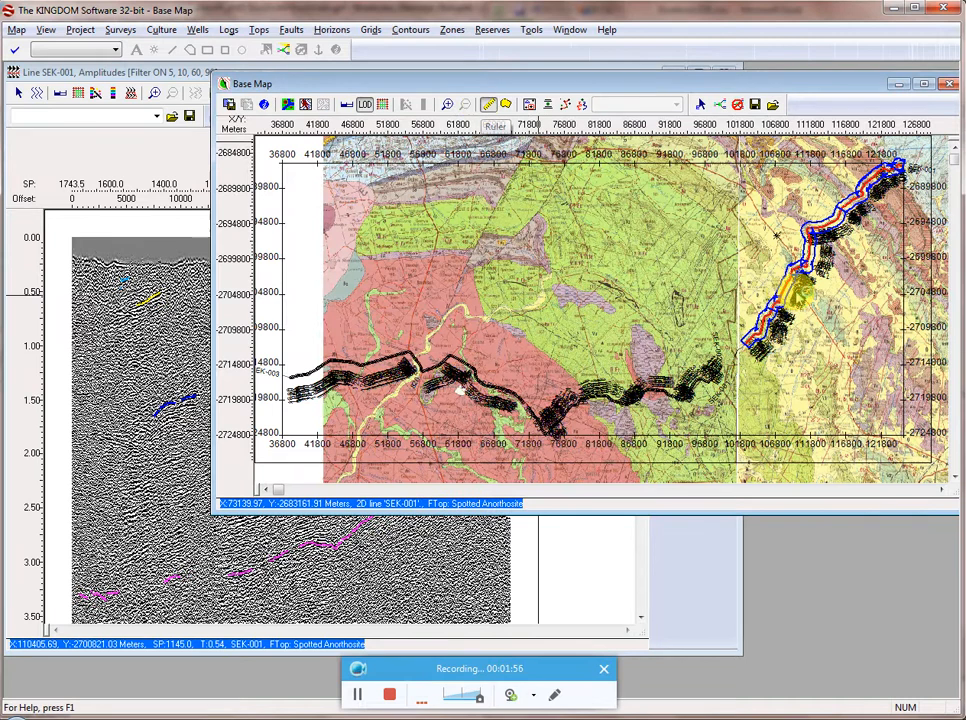
# Step: Briefly use the distance ruler on the base map, then dismiss it
pyautogui.click(496, 124)
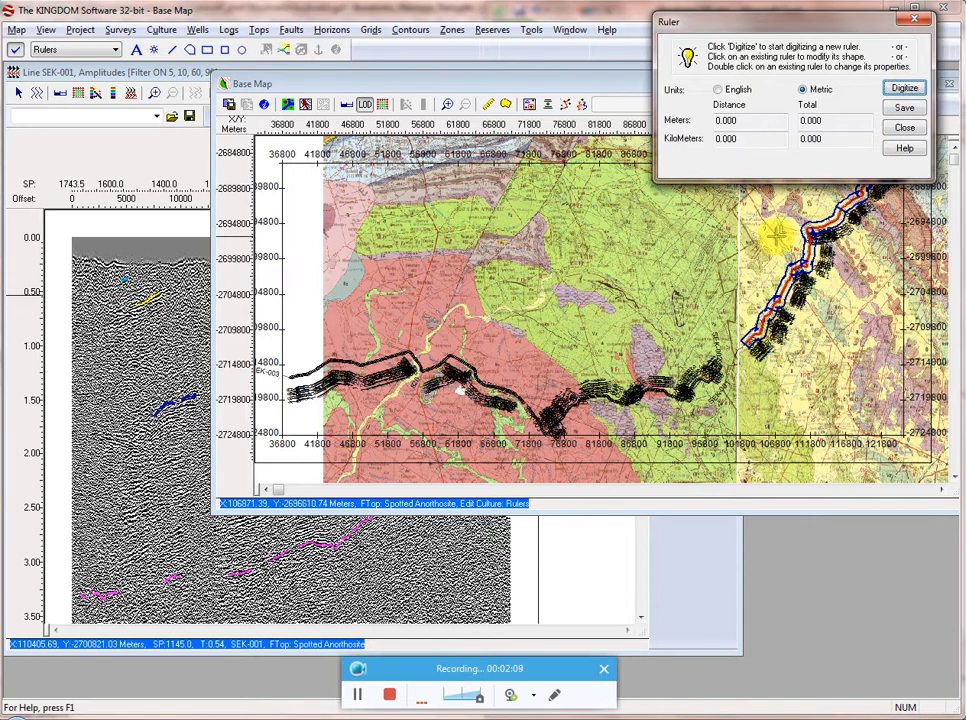
pyautogui.click(776, 236)
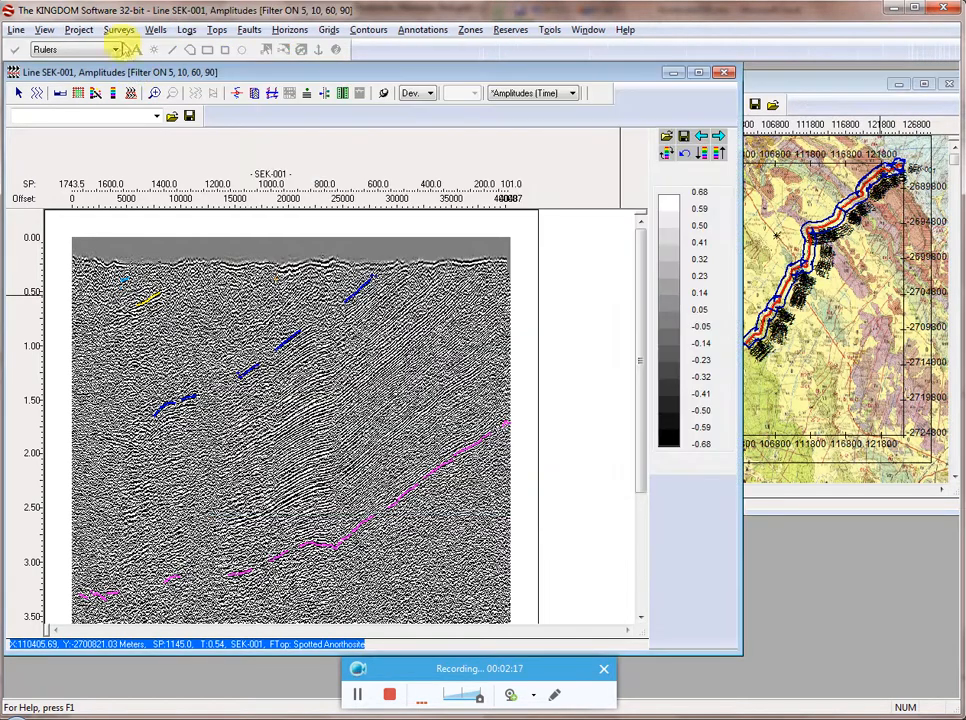
# Step: Reopen Borehole Display Options via the Wells menu to set projection 6000
pyautogui.click(156, 30)
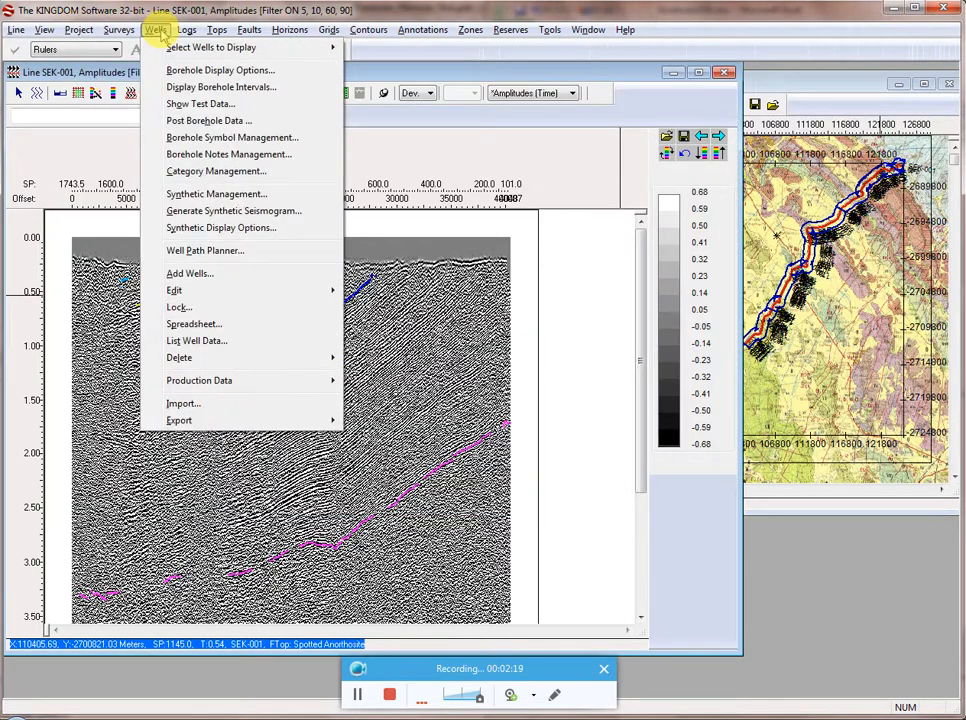
pyautogui.click(220, 70)
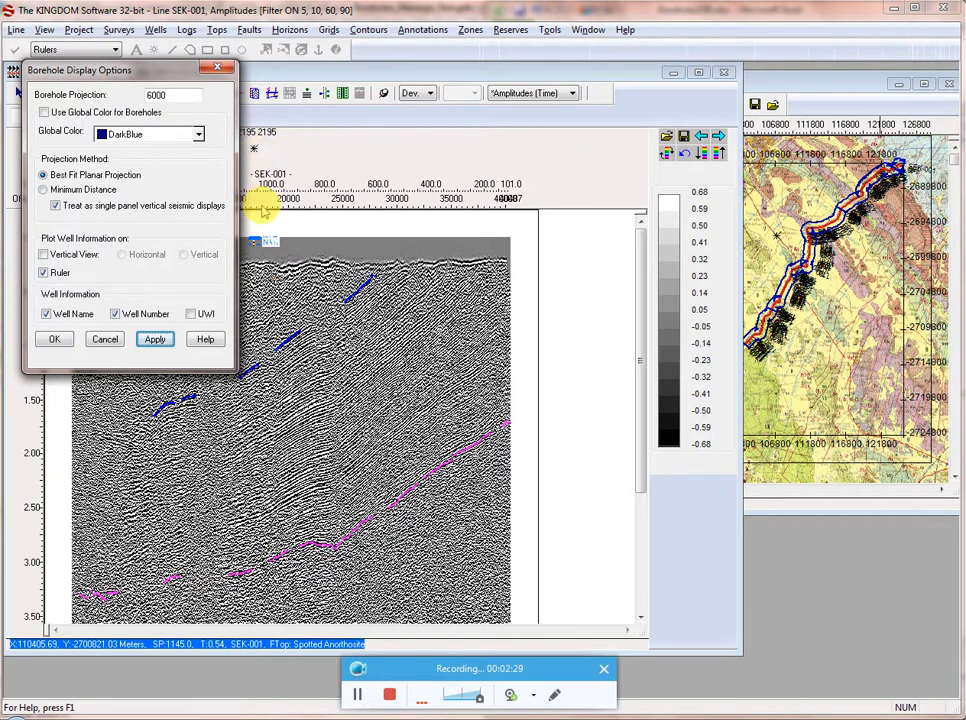
pyautogui.moveTo(22, 358)
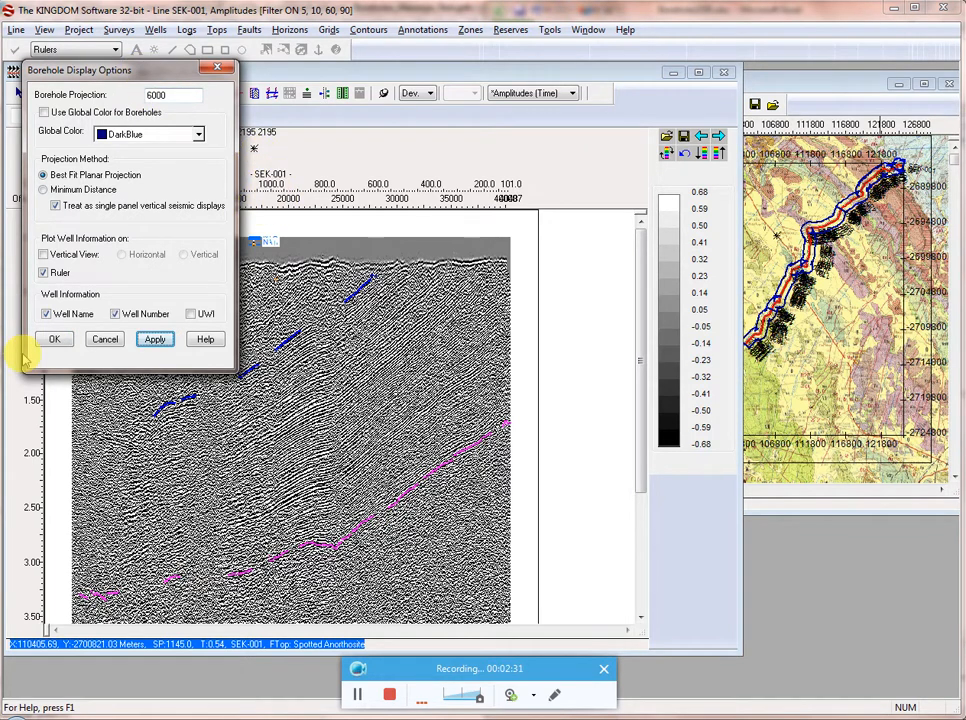